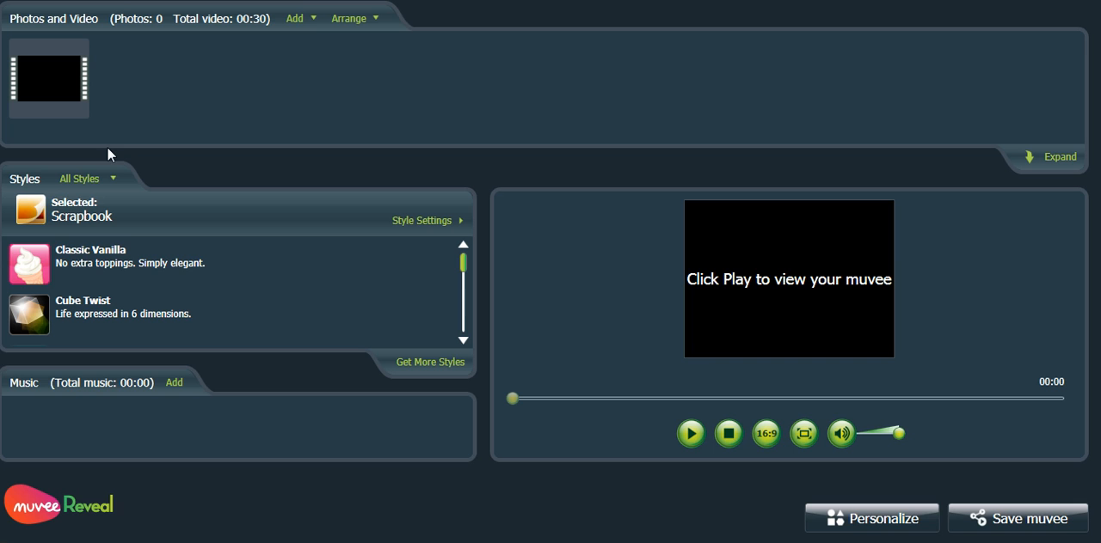
mouse_move(292, 72)
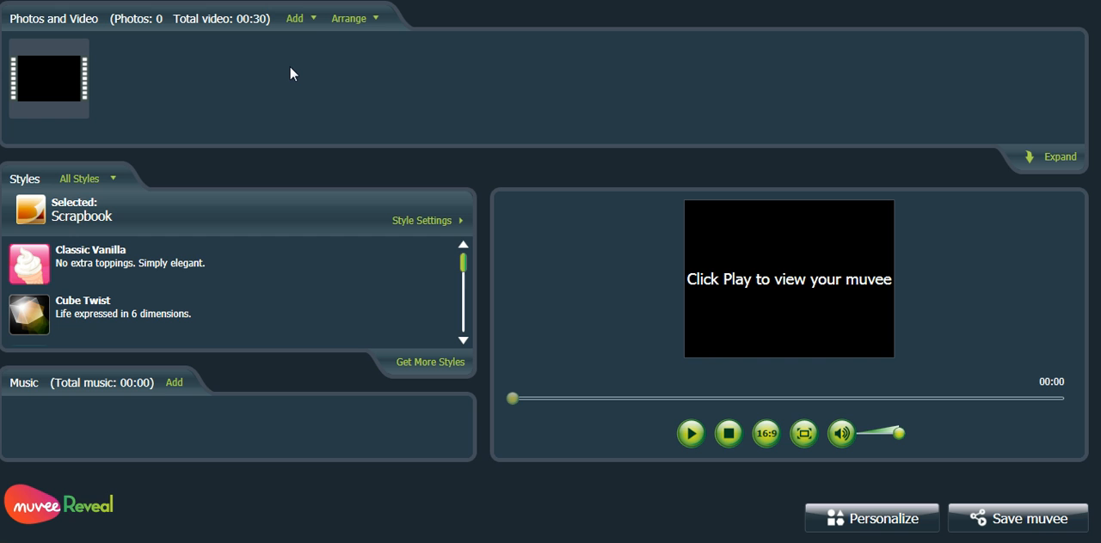
Show the source choices for adding more photos and video
left_click(299, 17)
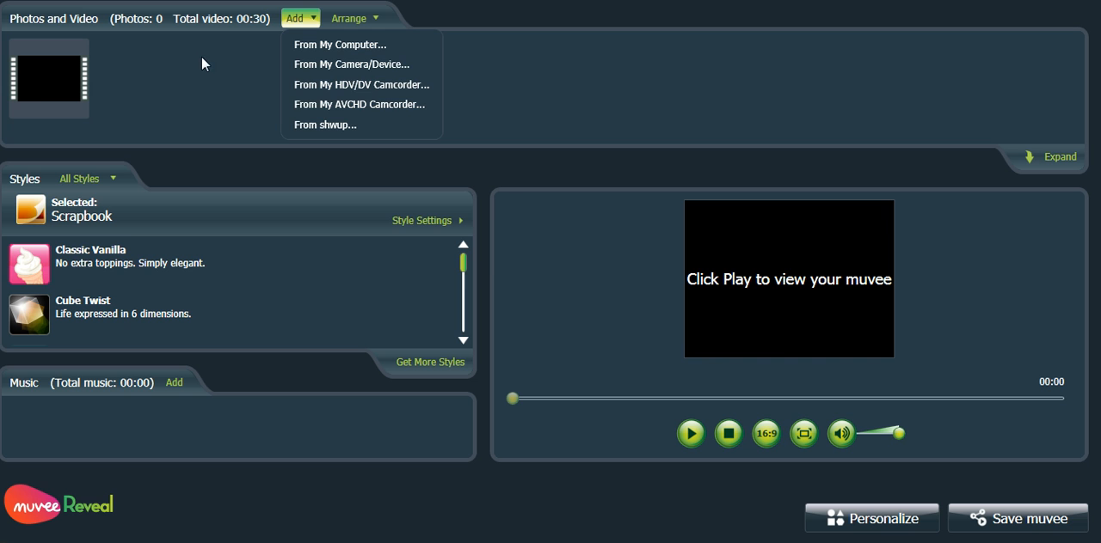
Split the wildlife video into separate clips and remove the blank opening clip
right_click(48, 78)
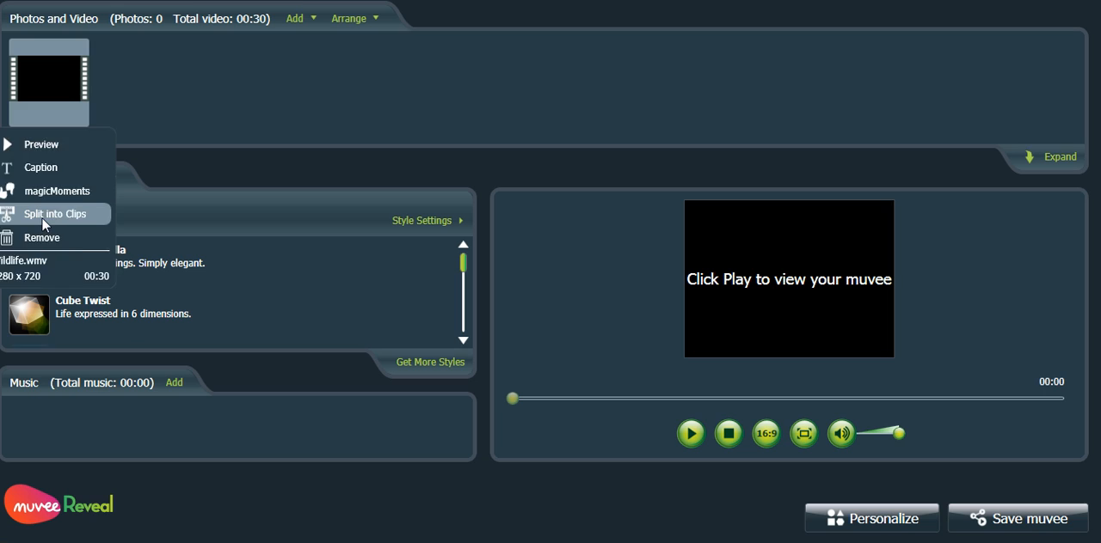
left_click(55, 213)
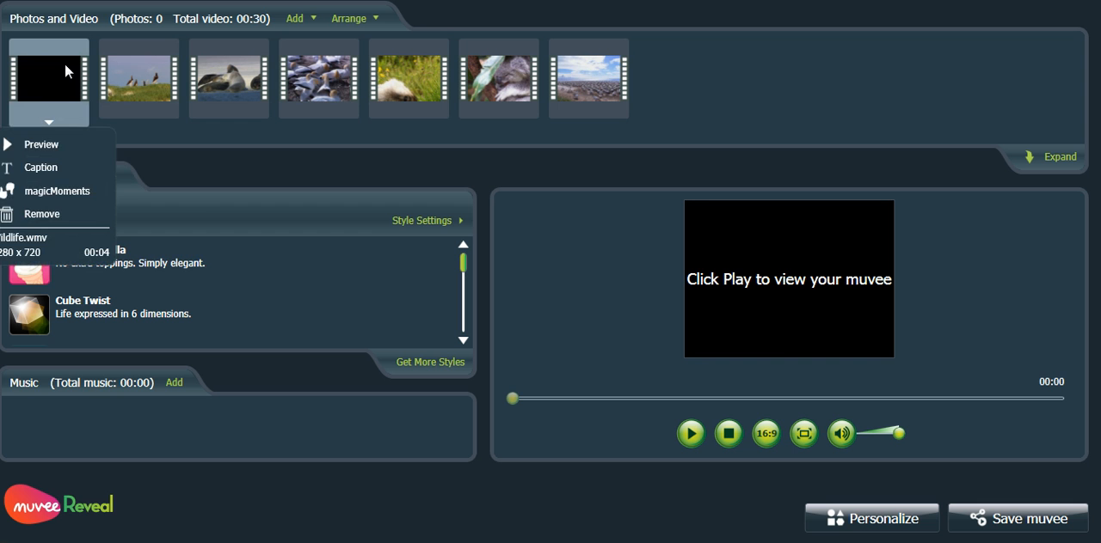
left_click(41, 213)
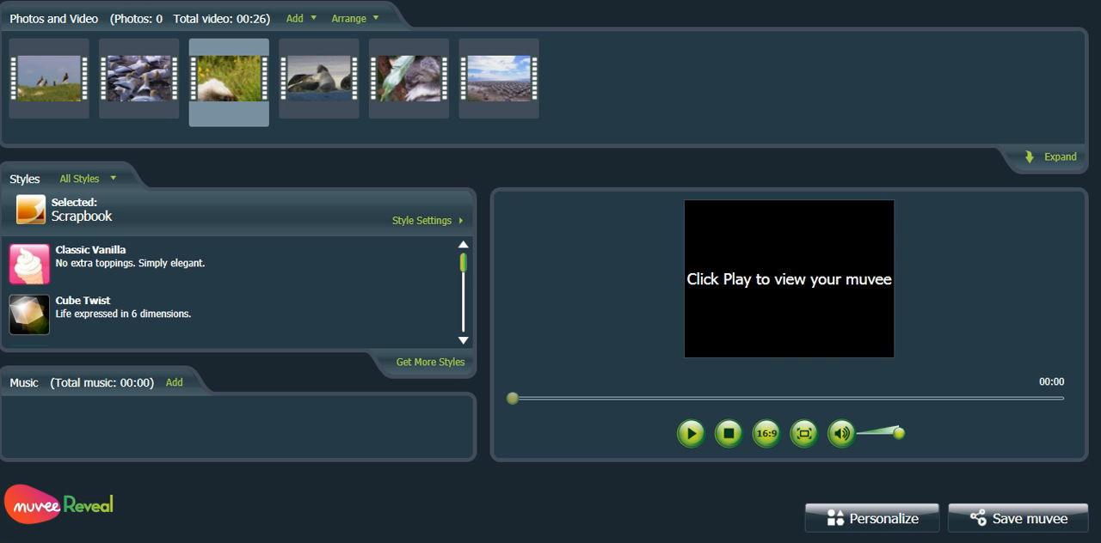
mouse_move(175, 216)
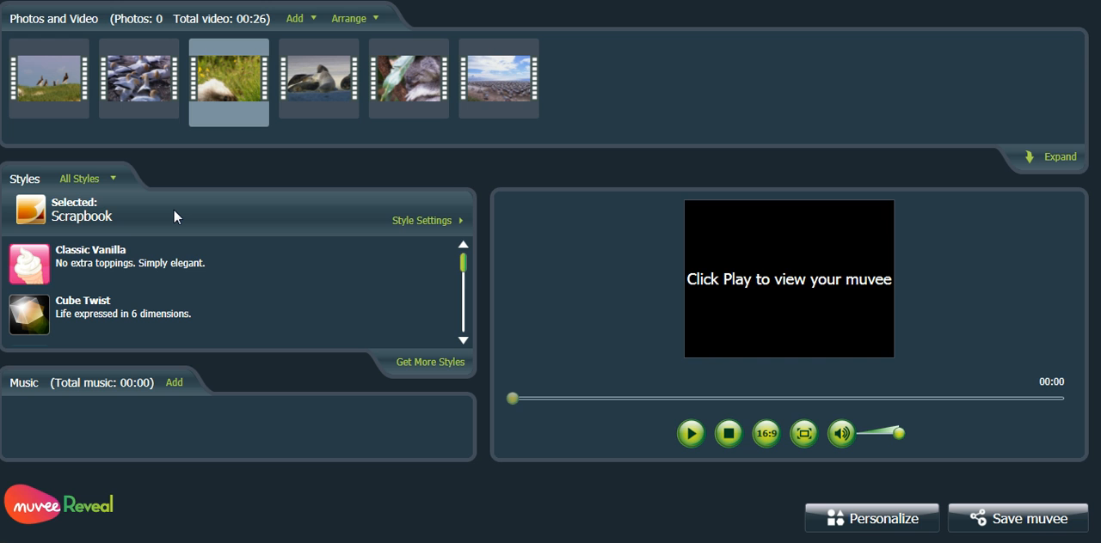
mouse_move(182, 267)
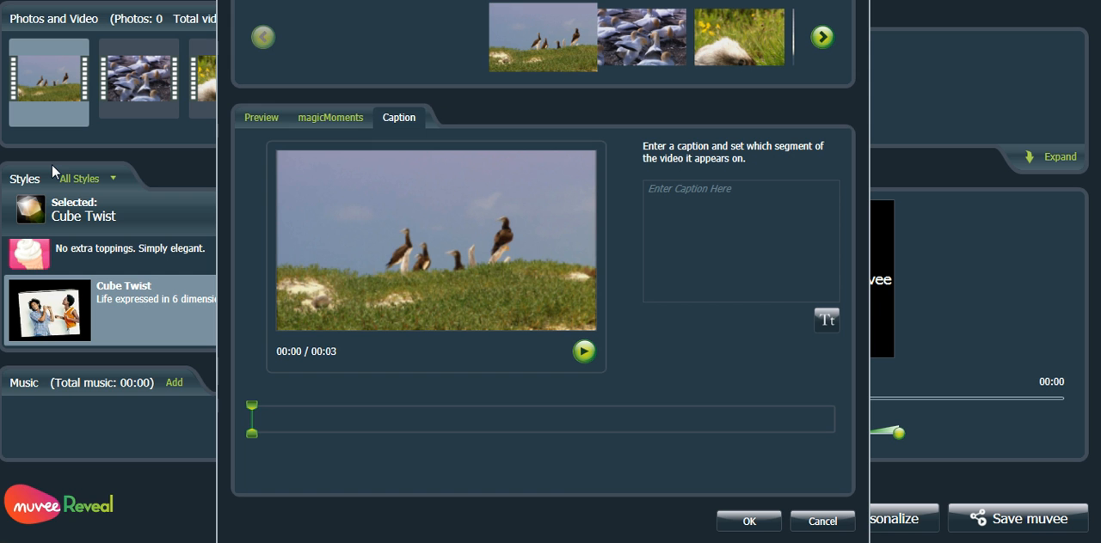
Place the cursor in the caption box for the first wildlife clip
left_click(746, 523)
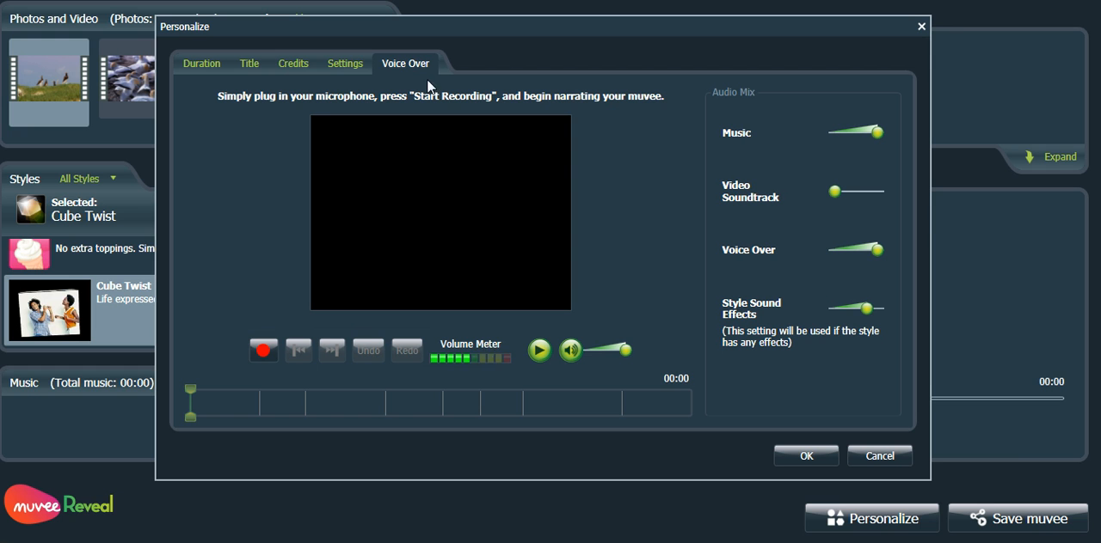
Close the personalize window with OK, returning to the six-clip overview
left_click(263, 351)
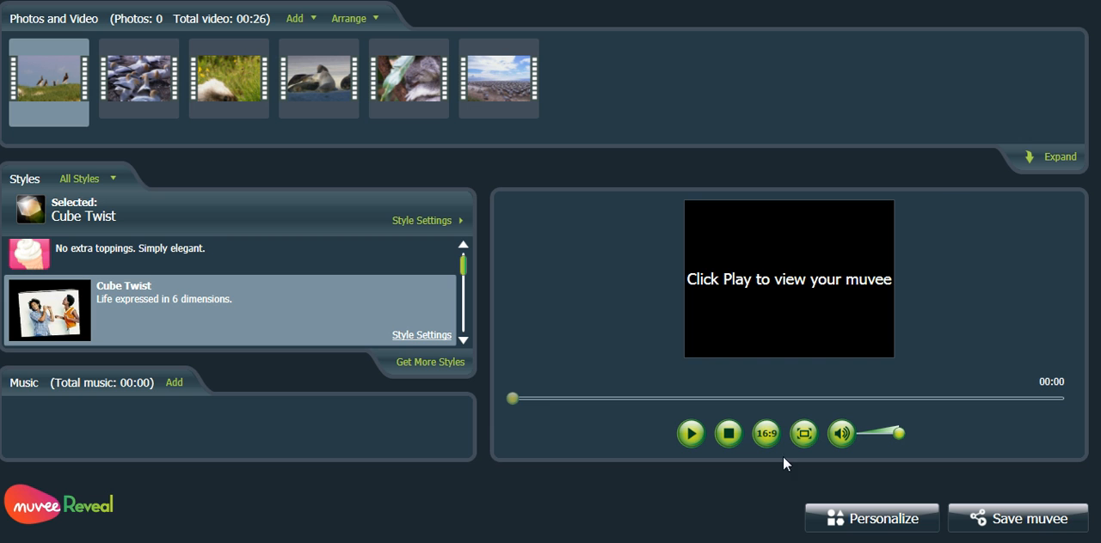
mouse_move(745, 303)
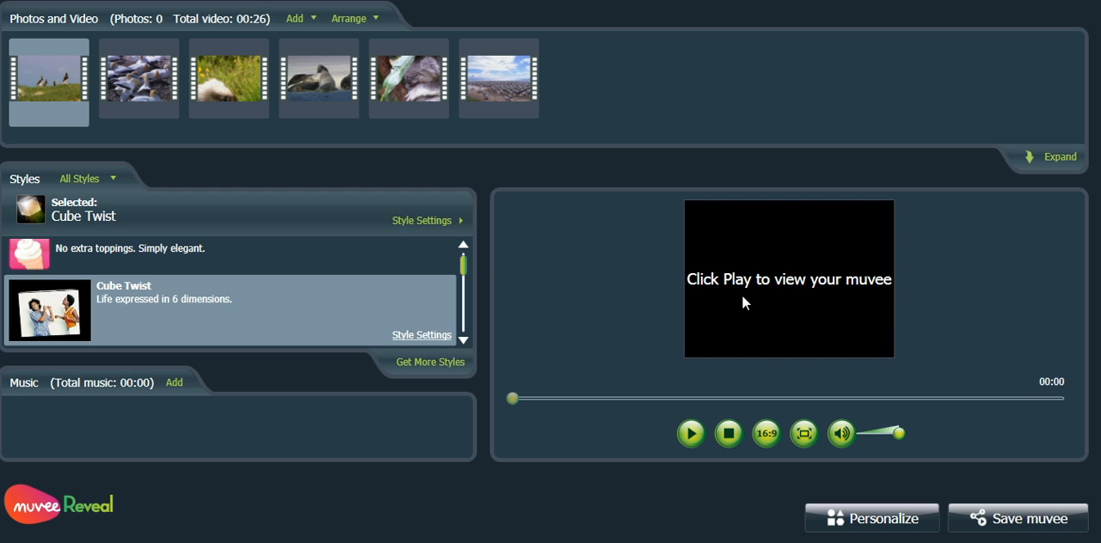
mouse_move(648, 482)
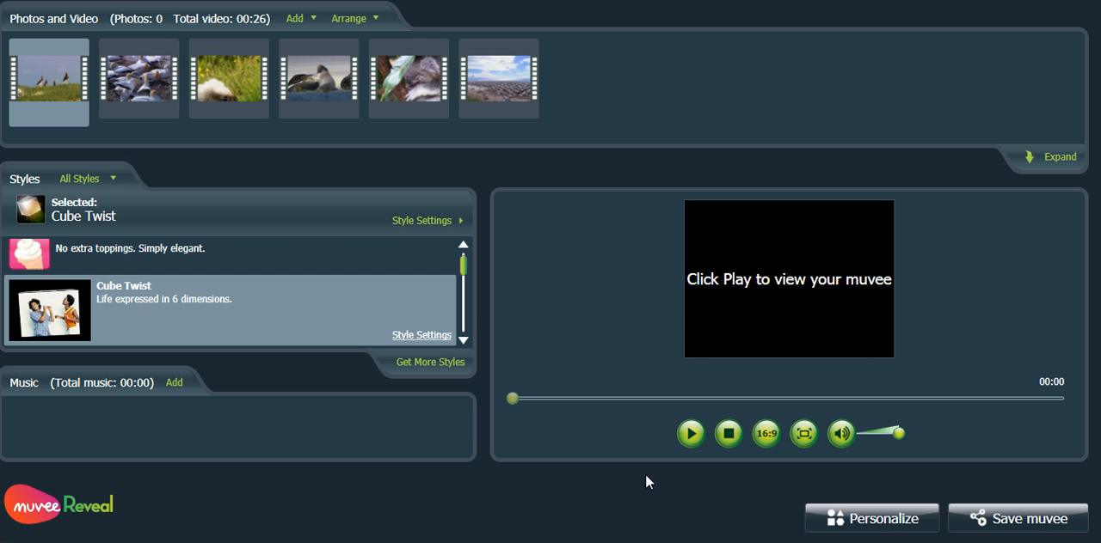
Start saving the muvee and choose Computer playback in muveeShare
left_click(1018, 519)
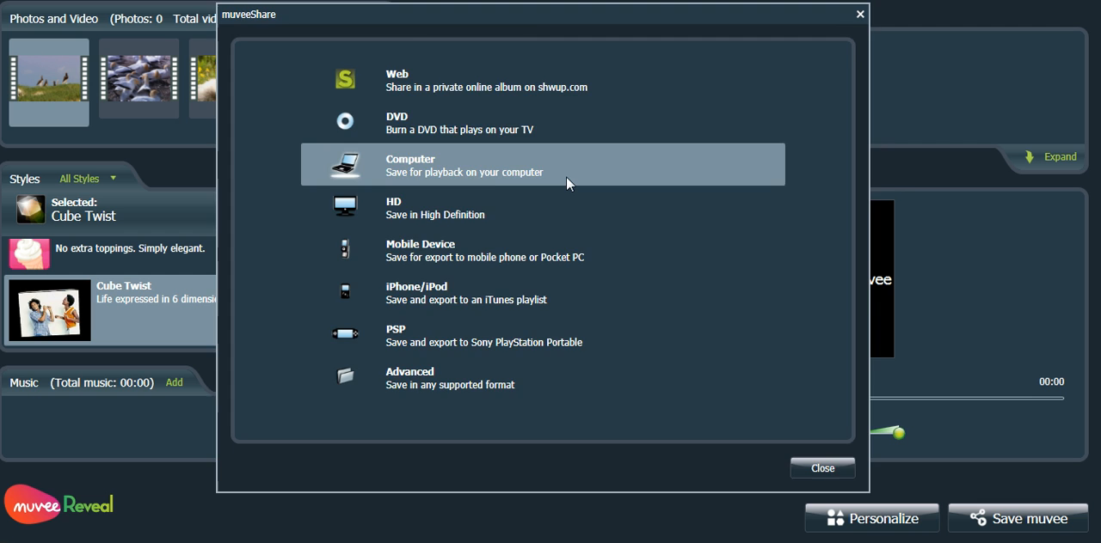
left_click(544, 165)
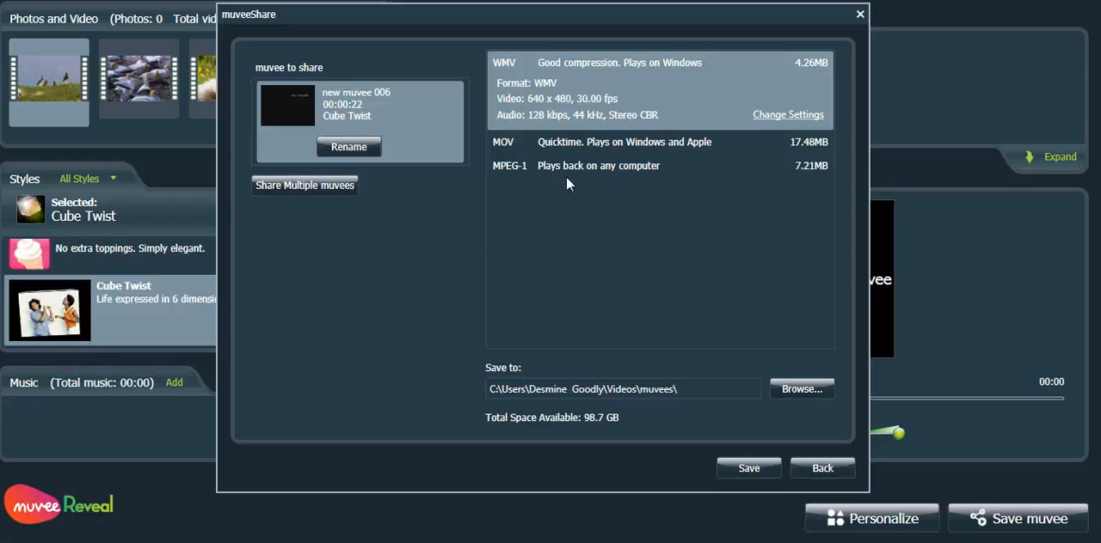